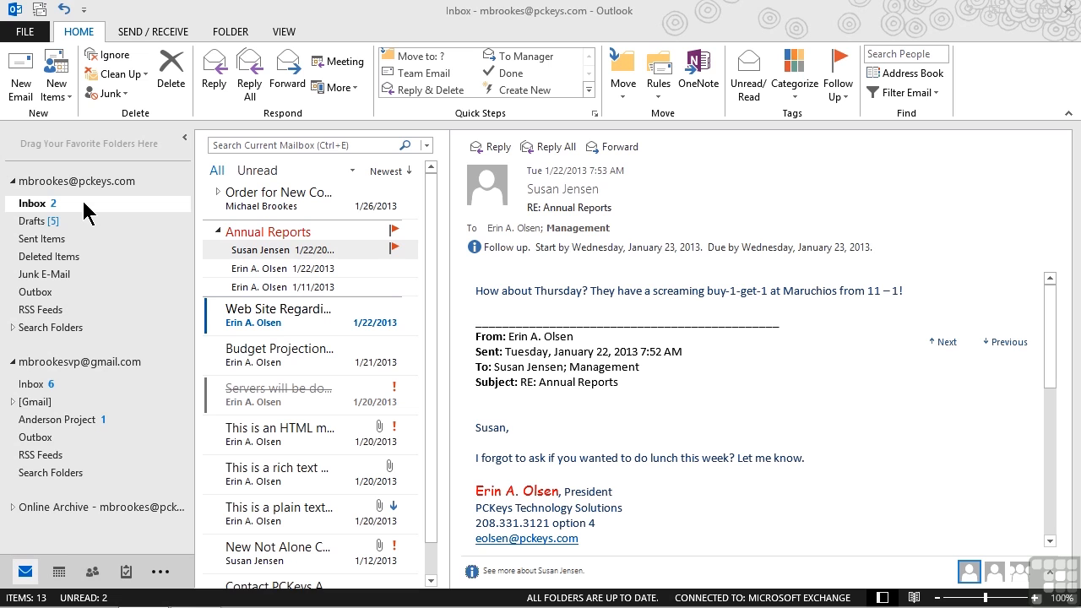
{"action": "mouse_move", "coordinate": [105, 66]}
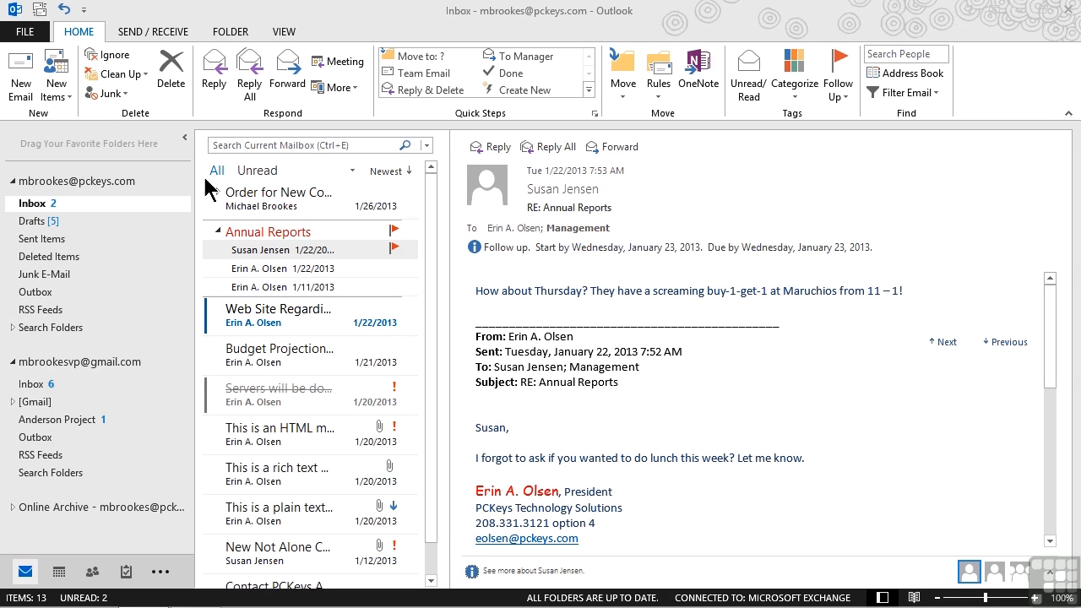
Select the Annual Reports conversation header so all three messages are selected together.
{"action": "left_click", "coordinate": [217, 231]}
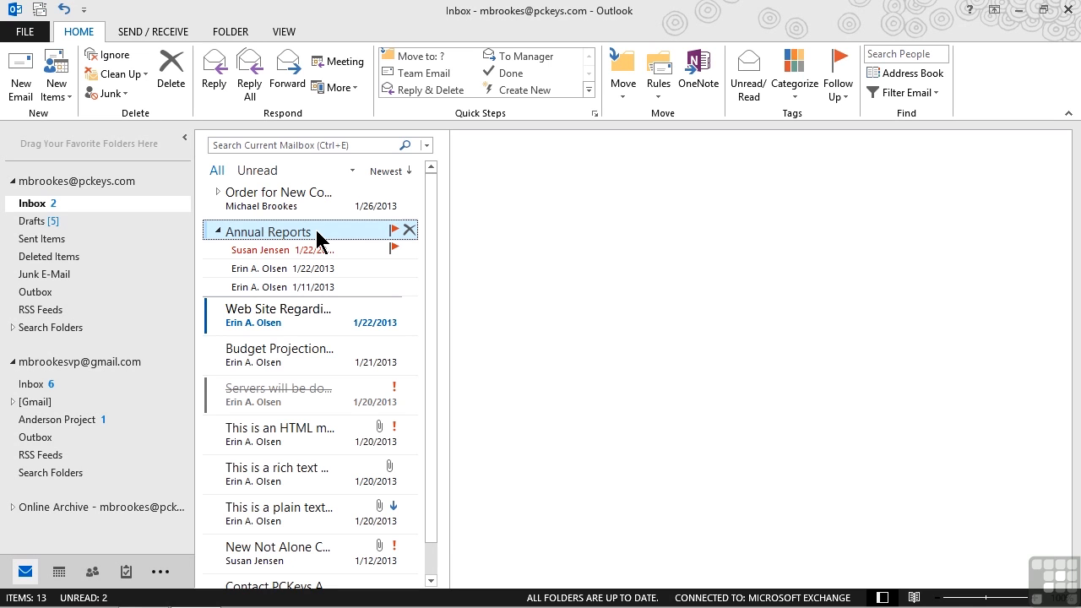
{"action": "left_click", "coordinate": [278, 249]}
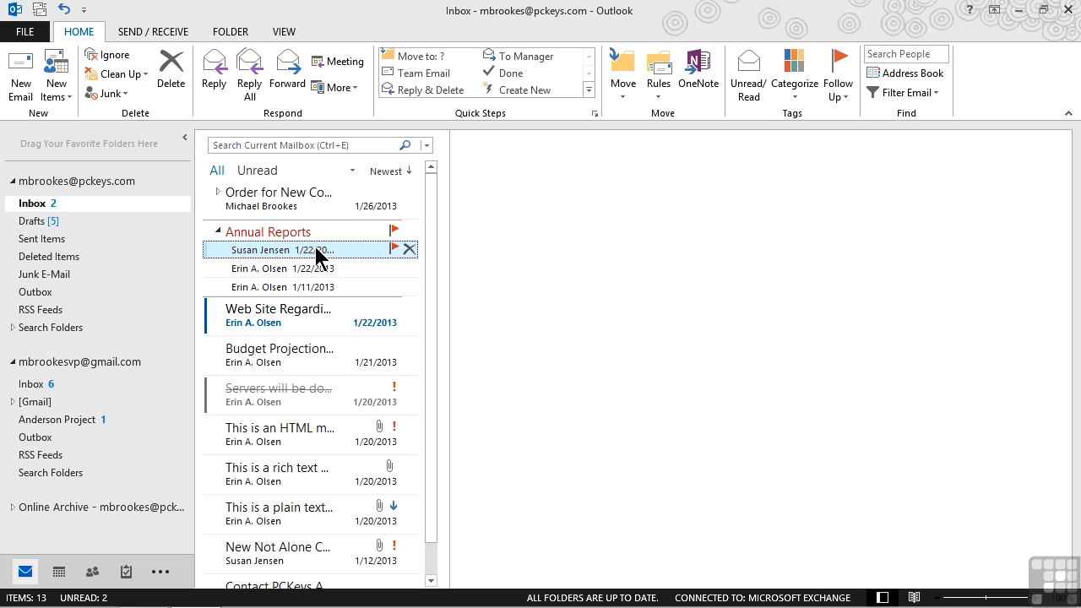
{"action": "left_click", "coordinate": [278, 249]}
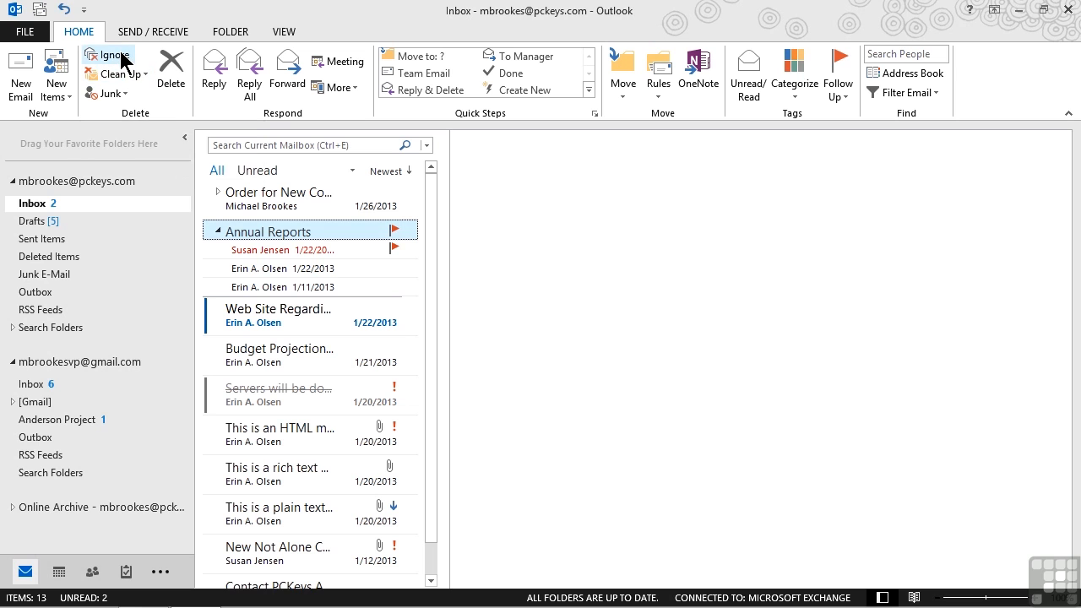
Start Ignore on the Annual Reports conversation and accept that it applies to all items.
{"action": "left_click", "coordinate": [111, 54]}
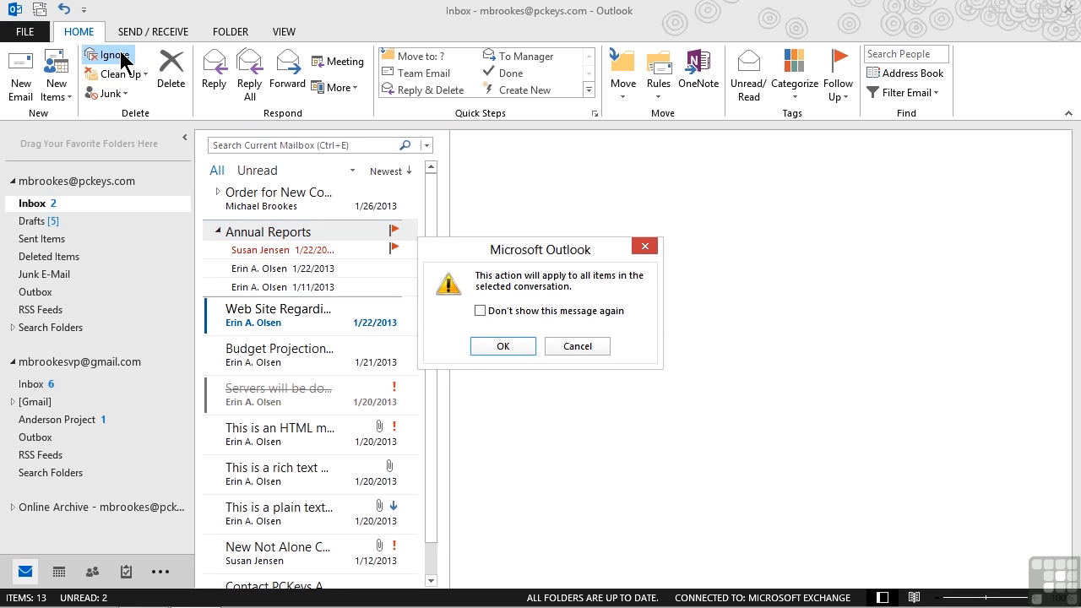
{"action": "mouse_move", "coordinate": [462, 310]}
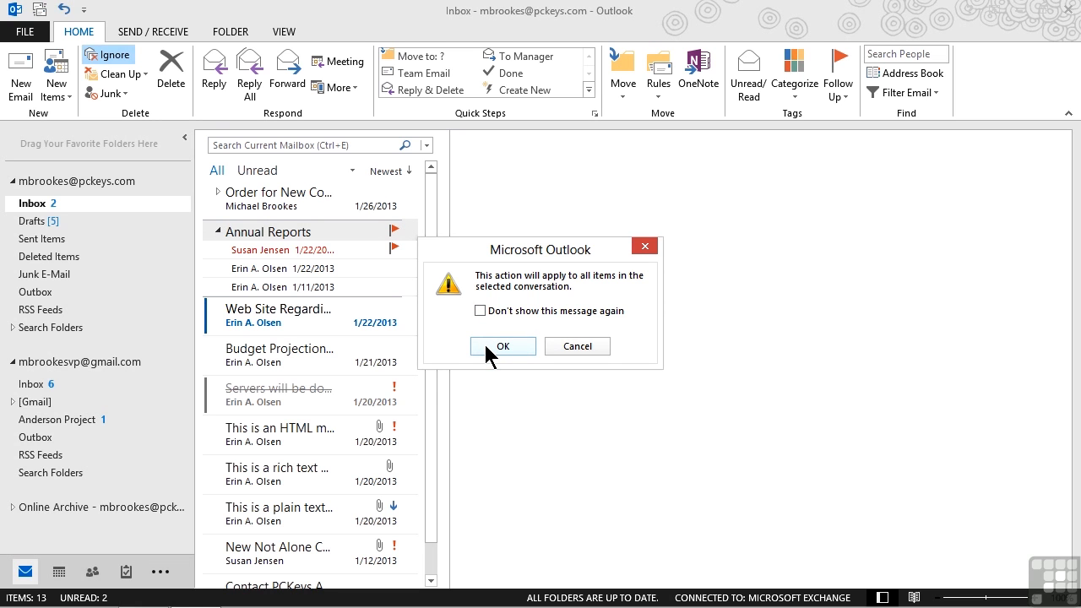
{"action": "left_click", "coordinate": [502, 346]}
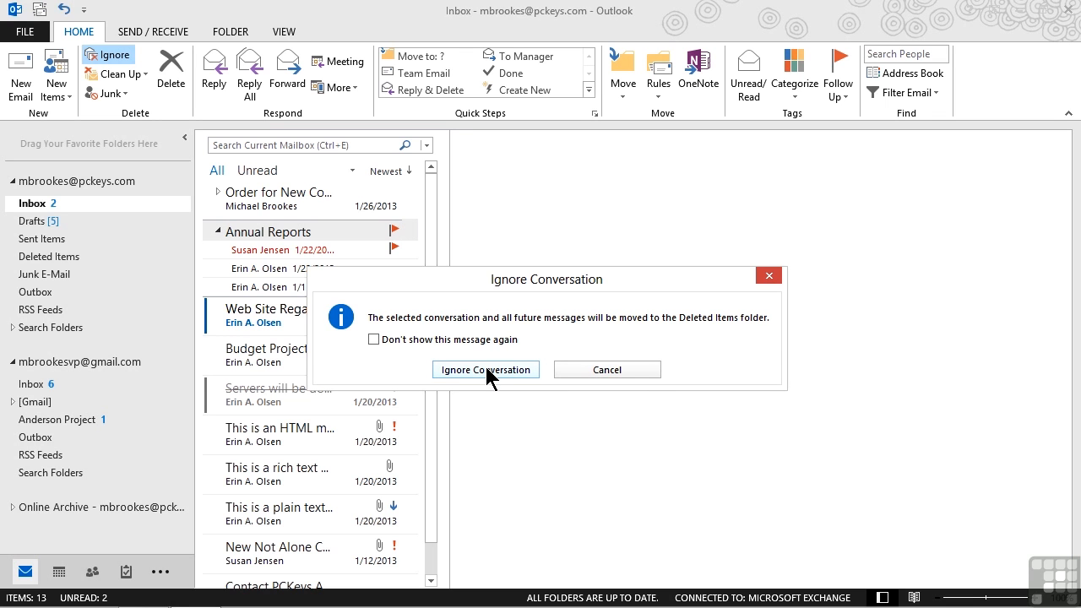
Confirm Ignore Conversation, moving Annual Reports and future replies to Deleted Items.
{"action": "left_click", "coordinate": [484, 369]}
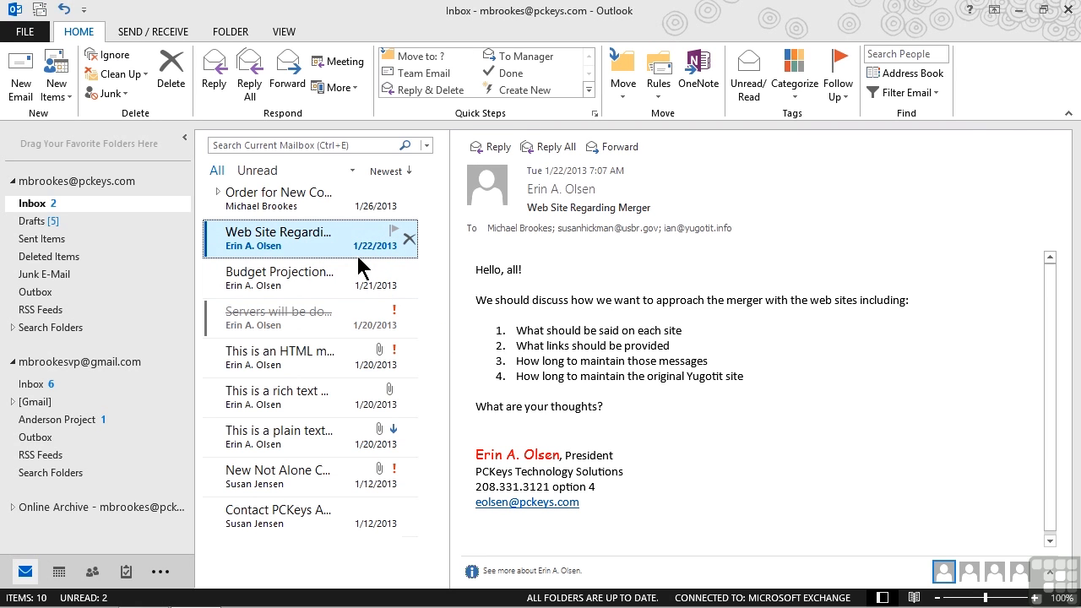
{"action": "mouse_move", "coordinate": [98, 277]}
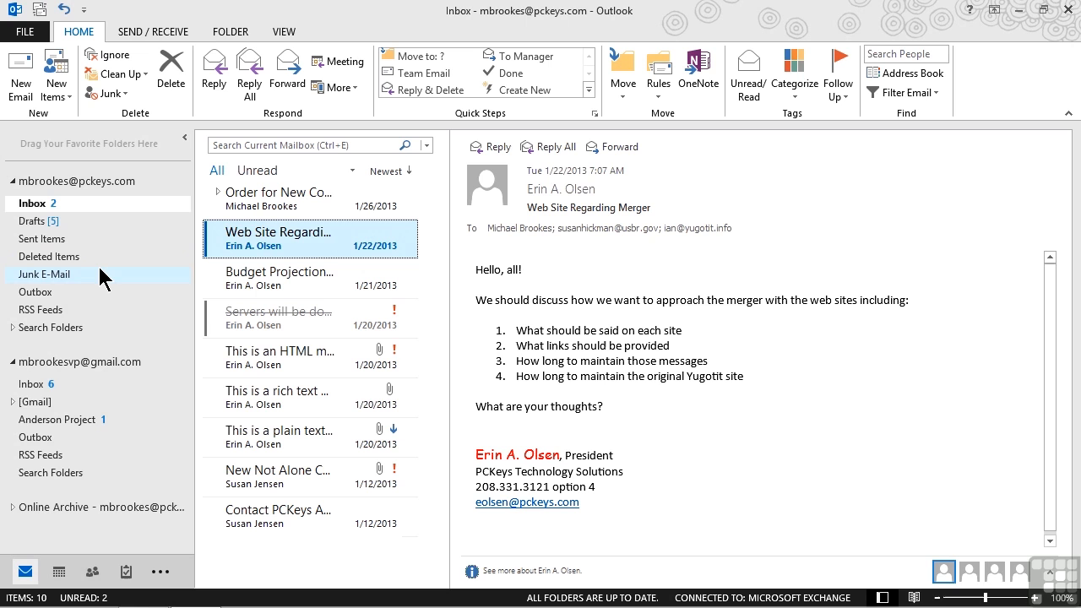